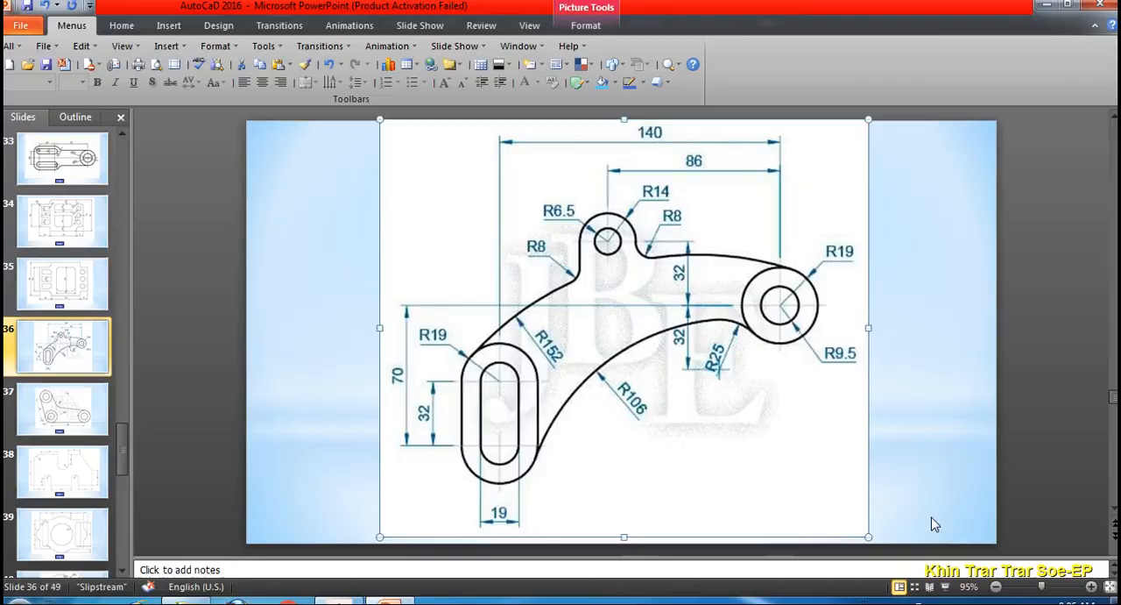
pyautogui.moveTo(701, 265)
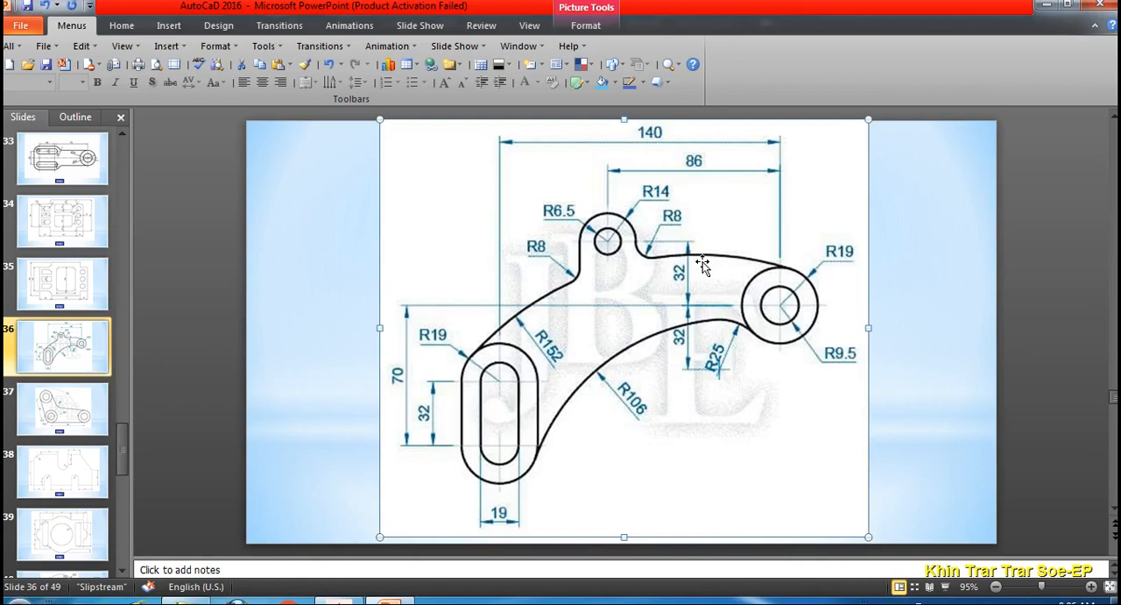
pyautogui.moveTo(780, 311)
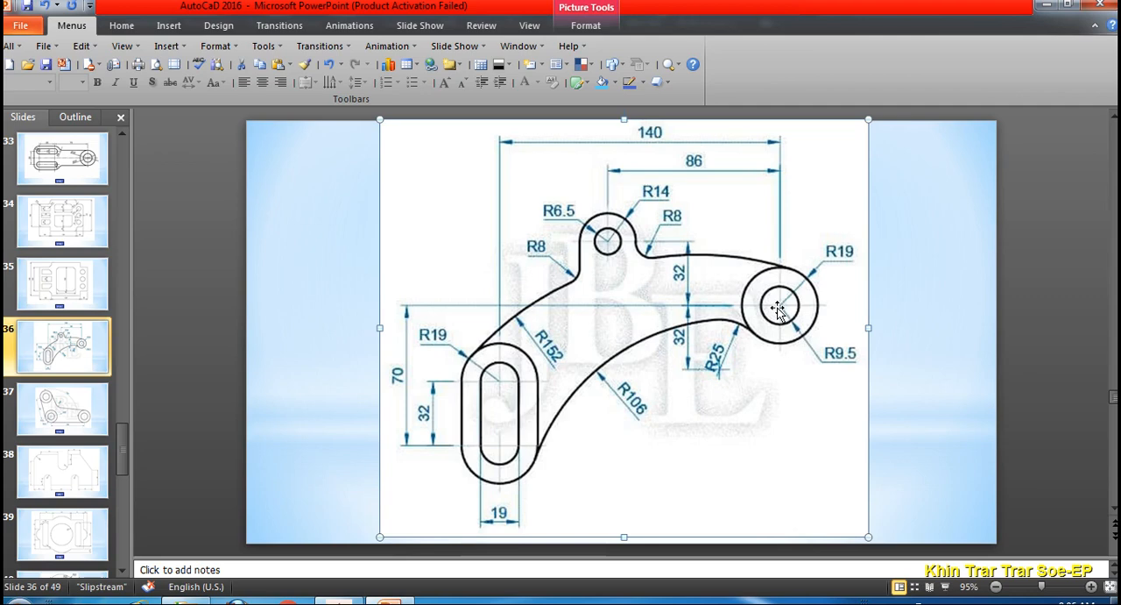
pyautogui.moveTo(497, 308)
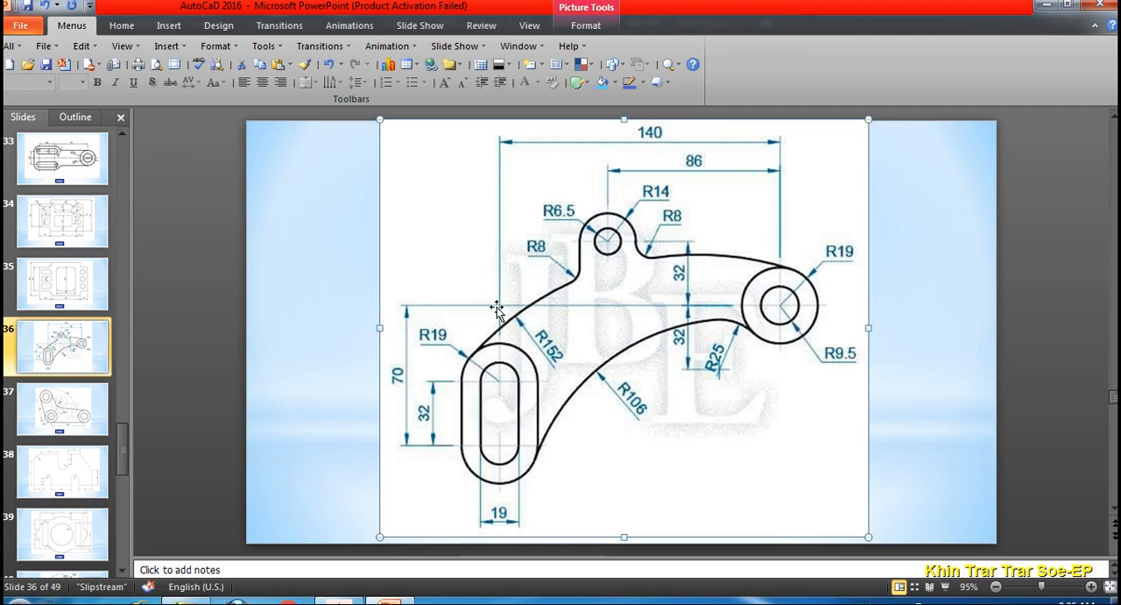
pyautogui.moveTo(428, 312)
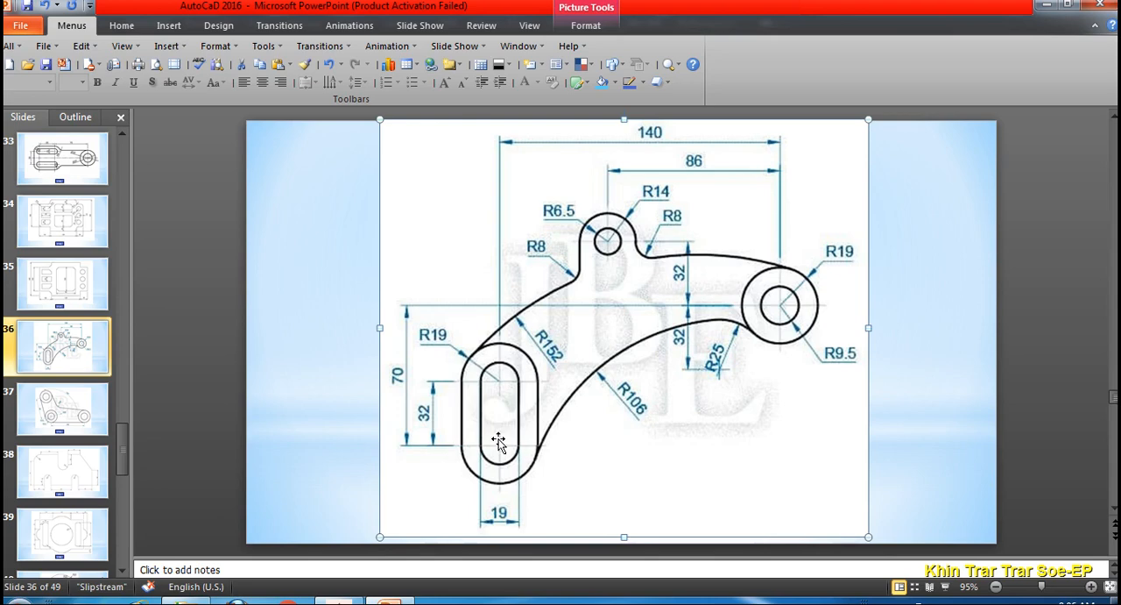
pyautogui.moveTo(523, 361)
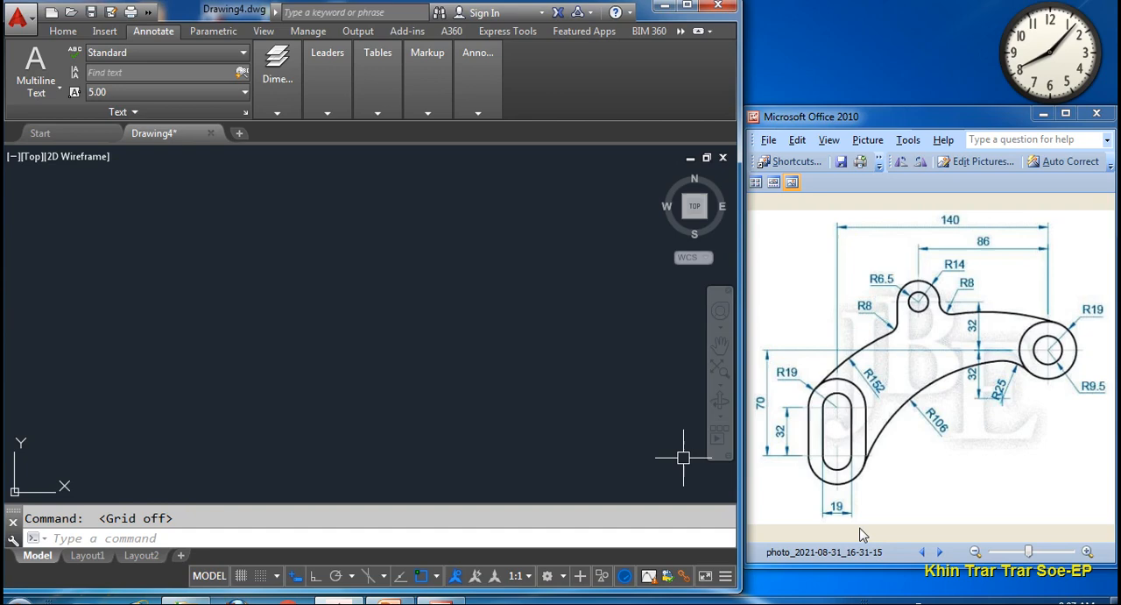
pyautogui.moveTo(1093, 401)
pyautogui.write('19')
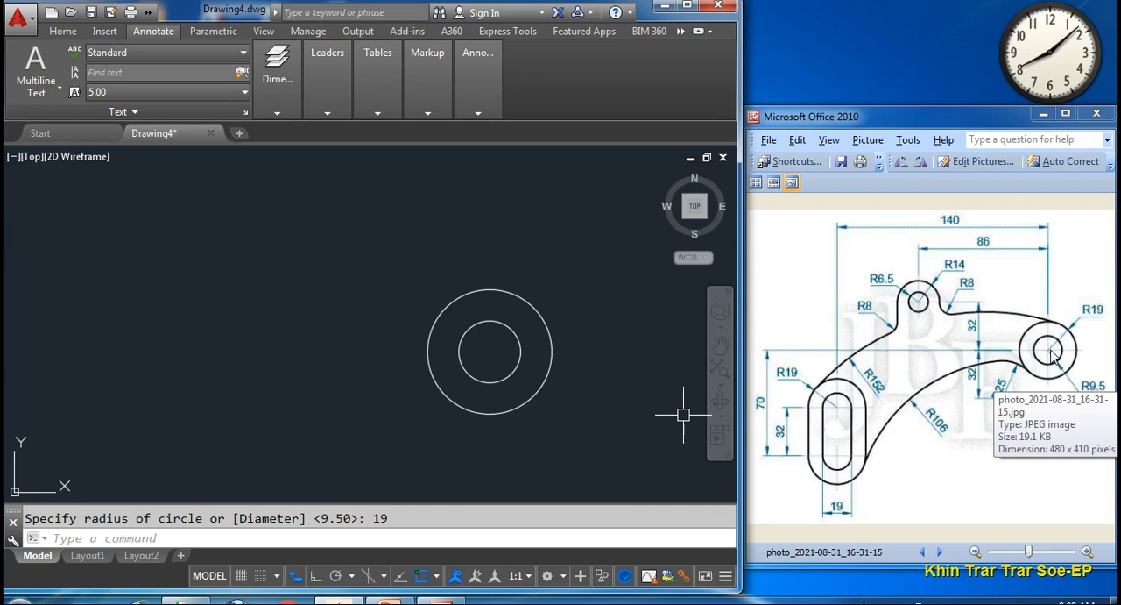
# - Draw a horizontal line leftward from the centre of the R9.5 and R19 circles
pyautogui.click(603, 416)
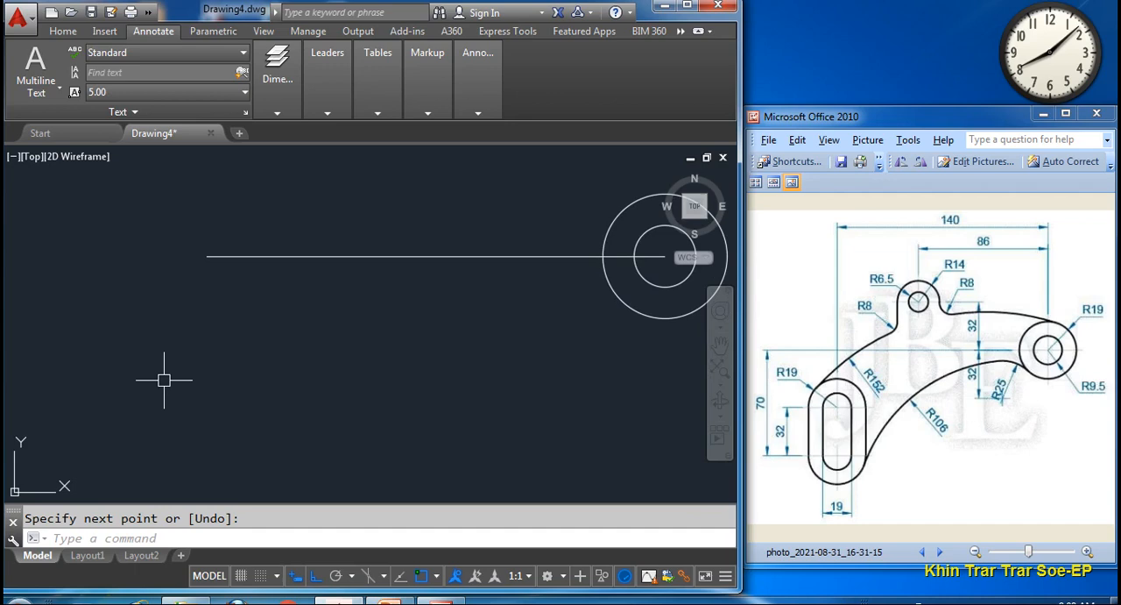
# - Offset the horizontal centreline 70 units downward to create a parallel line
pyautogui.write('70')
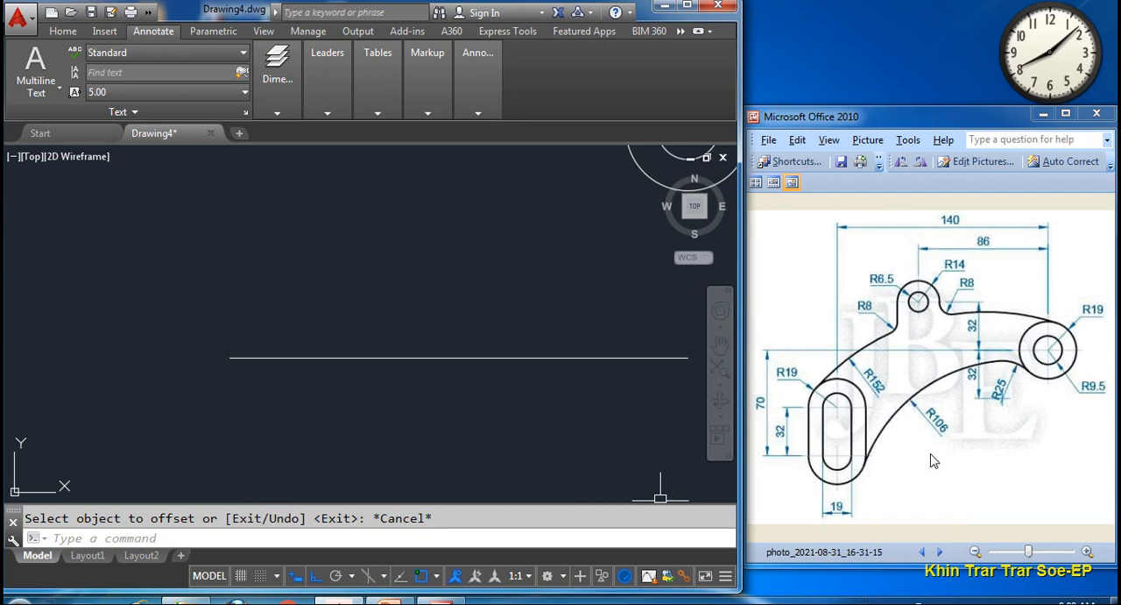
pyautogui.moveTo(878, 492)
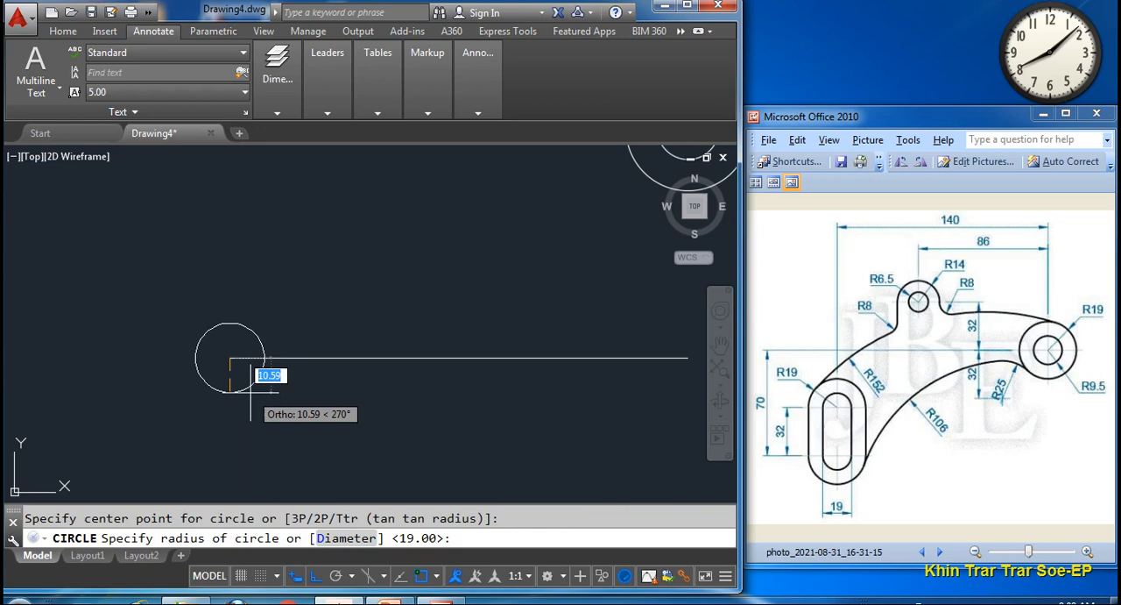
# - Draw R19 and R9.5 concentric circles at the lower line's left endpoint
pyautogui.write('19')
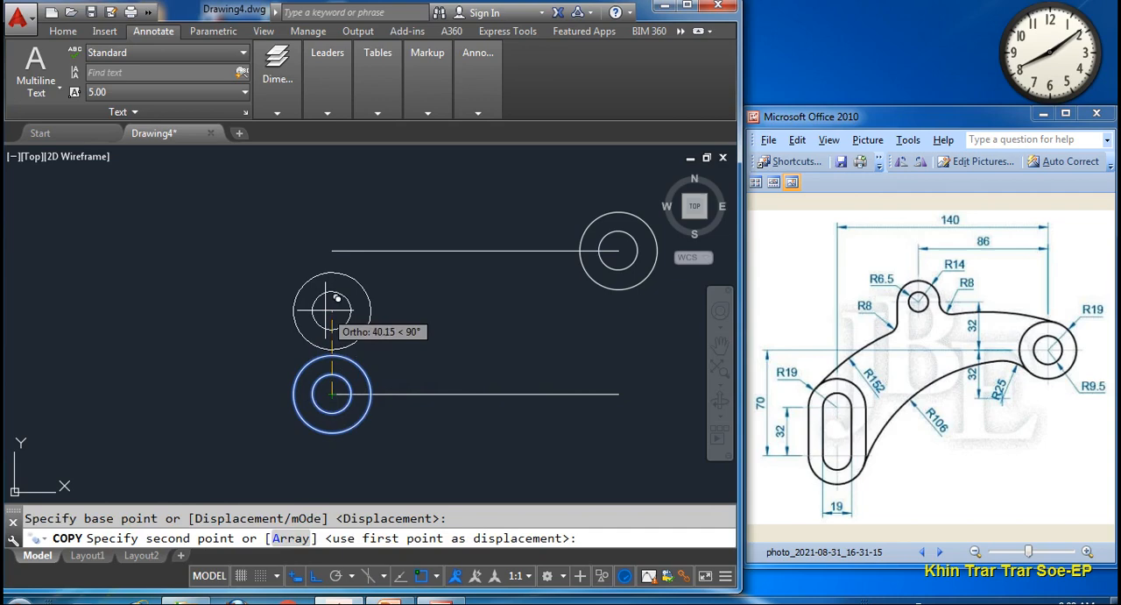
# - Copy the lower circles 32 units up and join both pairs with vertical tangent lines
pyautogui.write('32')
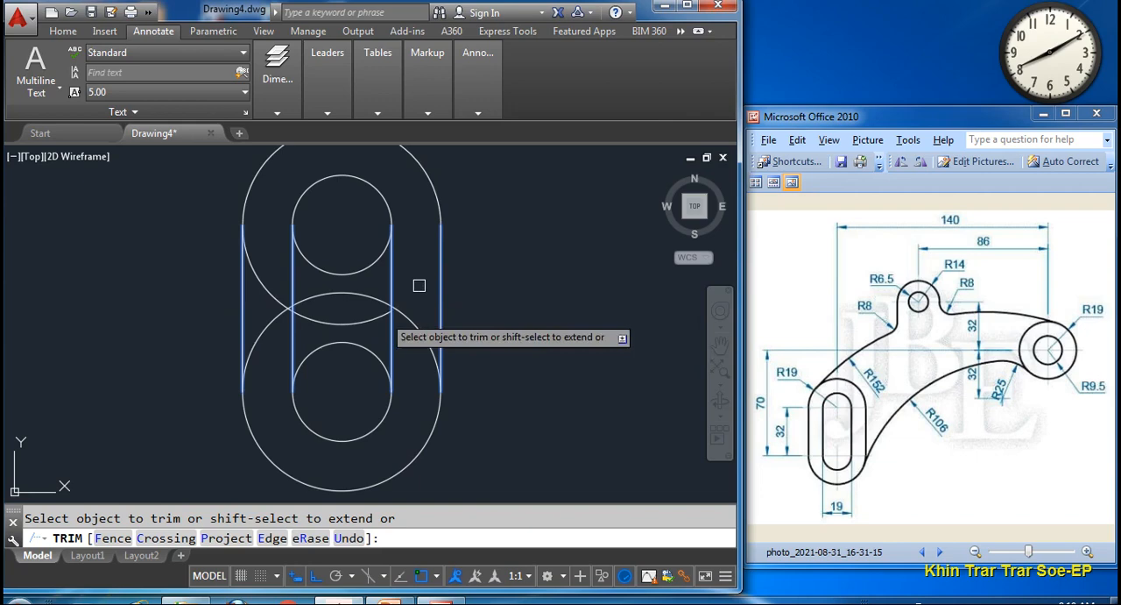
# - Trim the overlapping circle arcs to leave the obround slot's inner and outer outlines
pyautogui.click(419, 286)
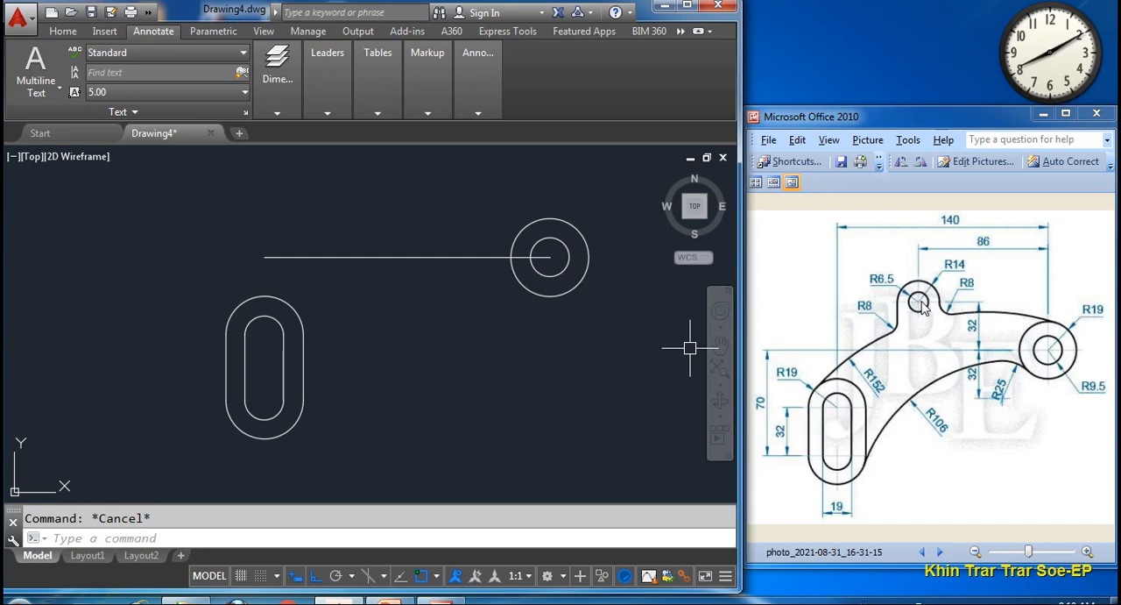
pyautogui.moveTo(988, 309)
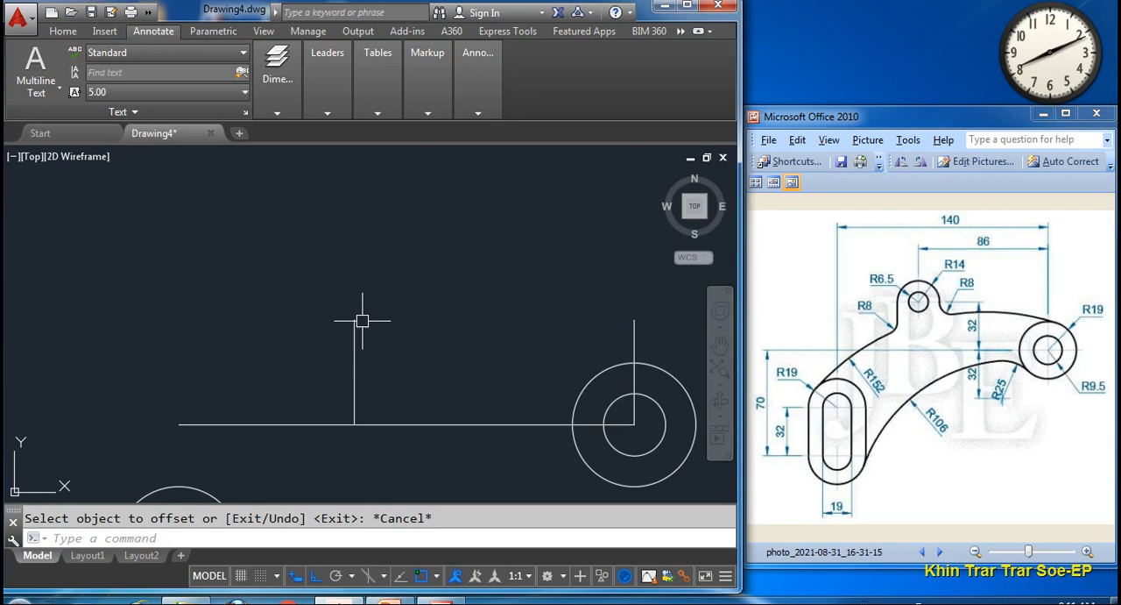
pyautogui.moveTo(911, 304)
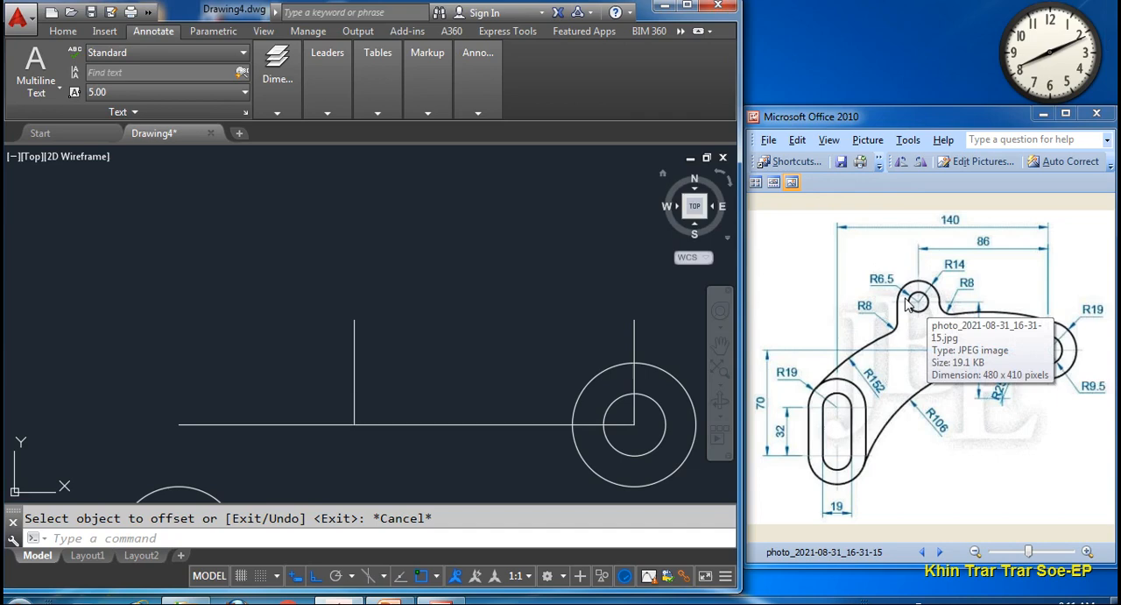
# - Draw R6.5 and R14 concentric circles at the guideline top and erase construction lines
pyautogui.click(354, 319)
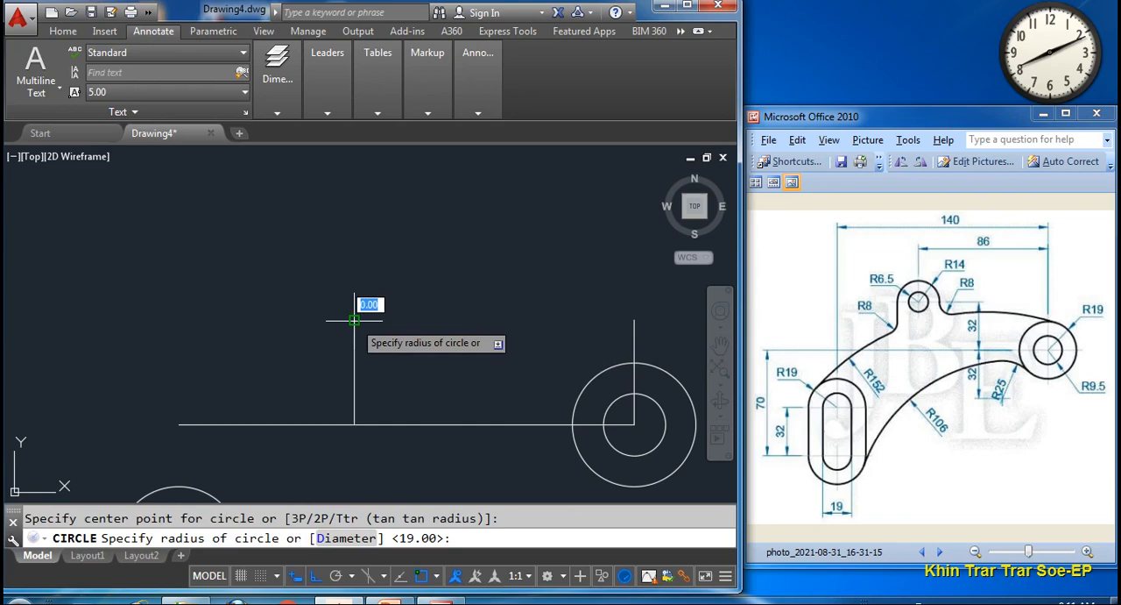
pyautogui.write('6.5')
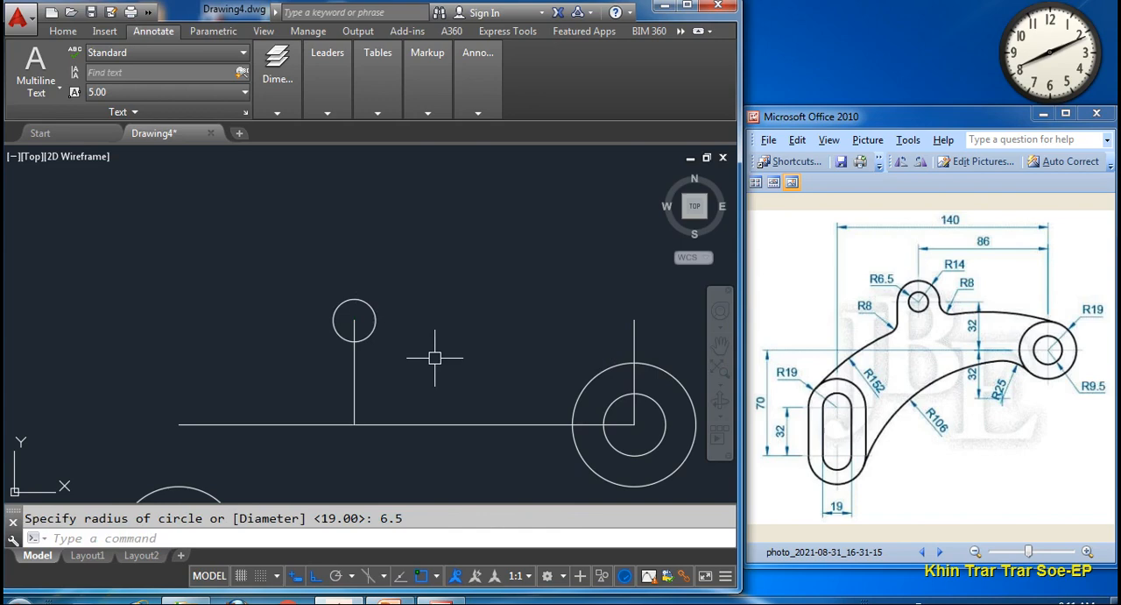
pyautogui.write('14')
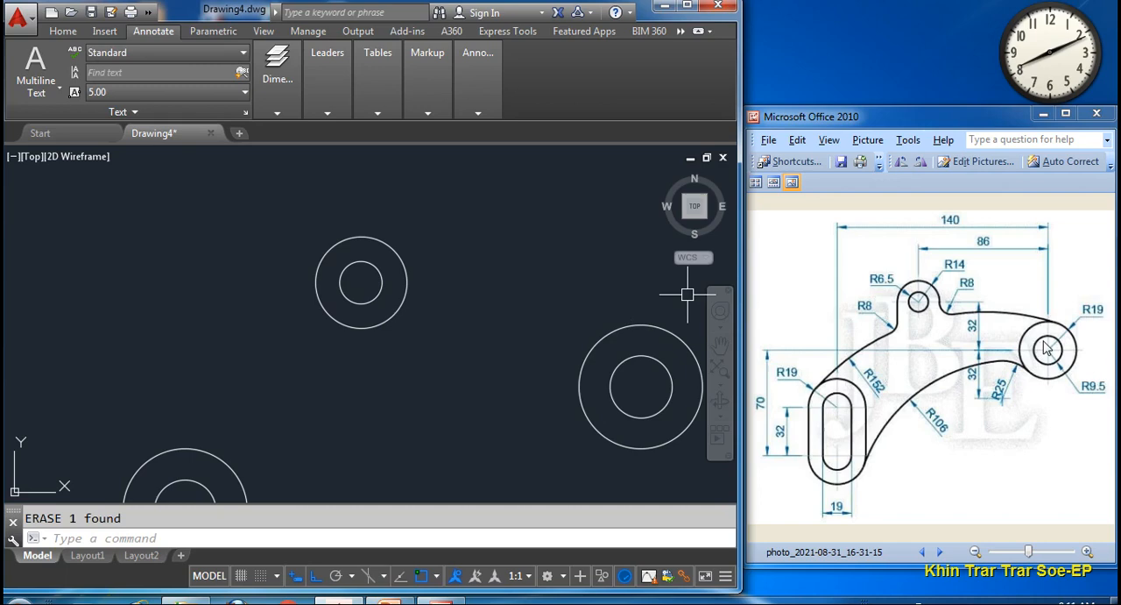
pyautogui.moveTo(868, 390)
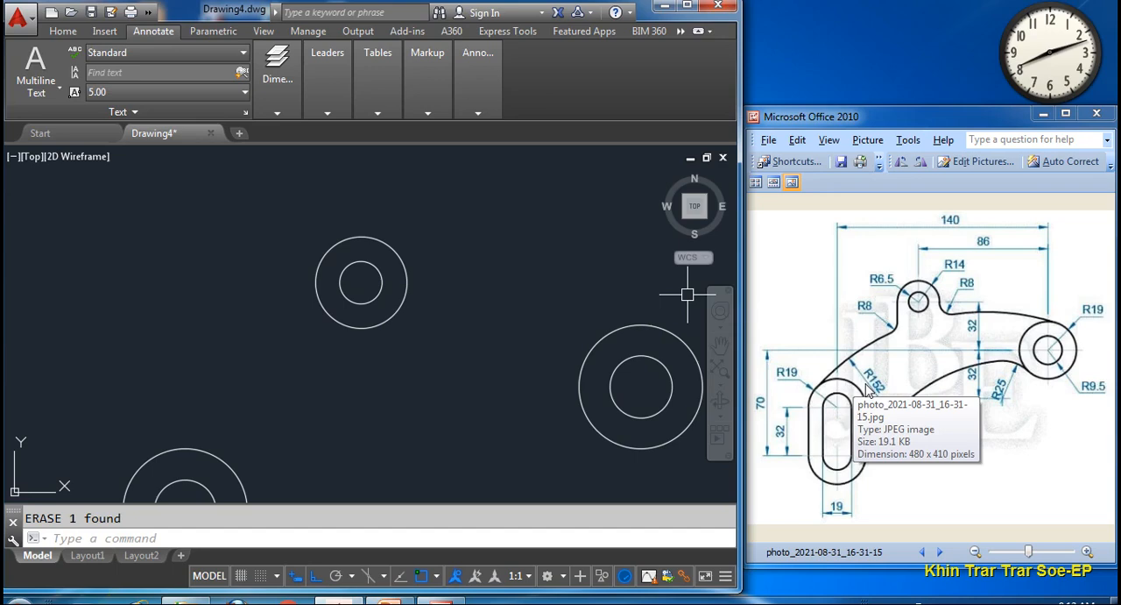
pyautogui.moveTo(1032, 333)
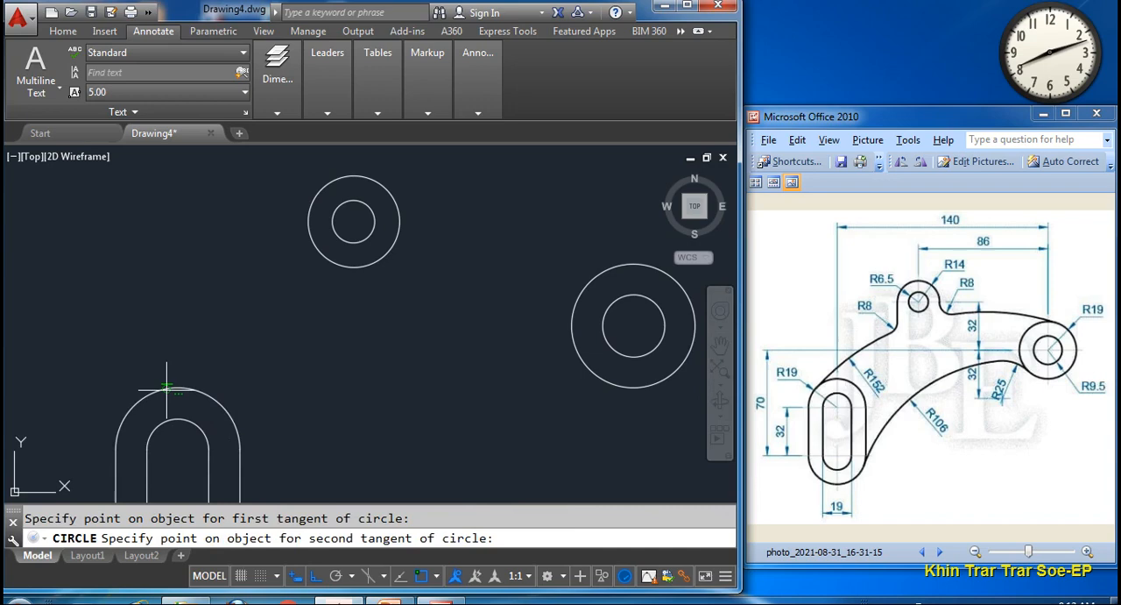
# - Draw an R152 tangent circle from the slot end and blend the top boss with an R8 fillet
pyautogui.write('152')
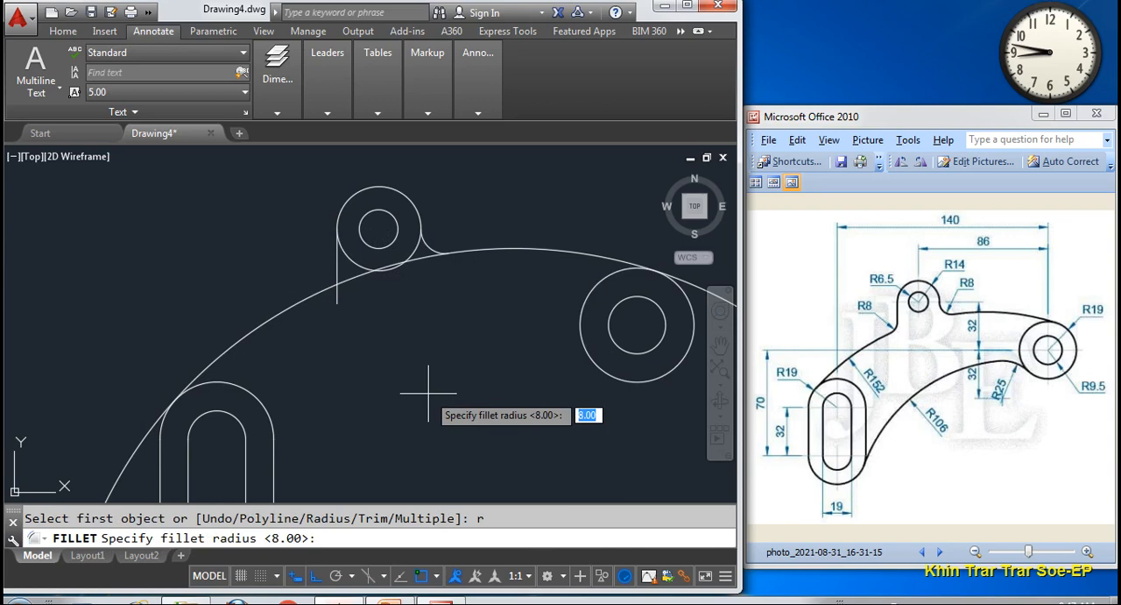
# - Fillet the upper corners at R8, trim the R152 circle and erase leftover segments
pyautogui.press('Escape')
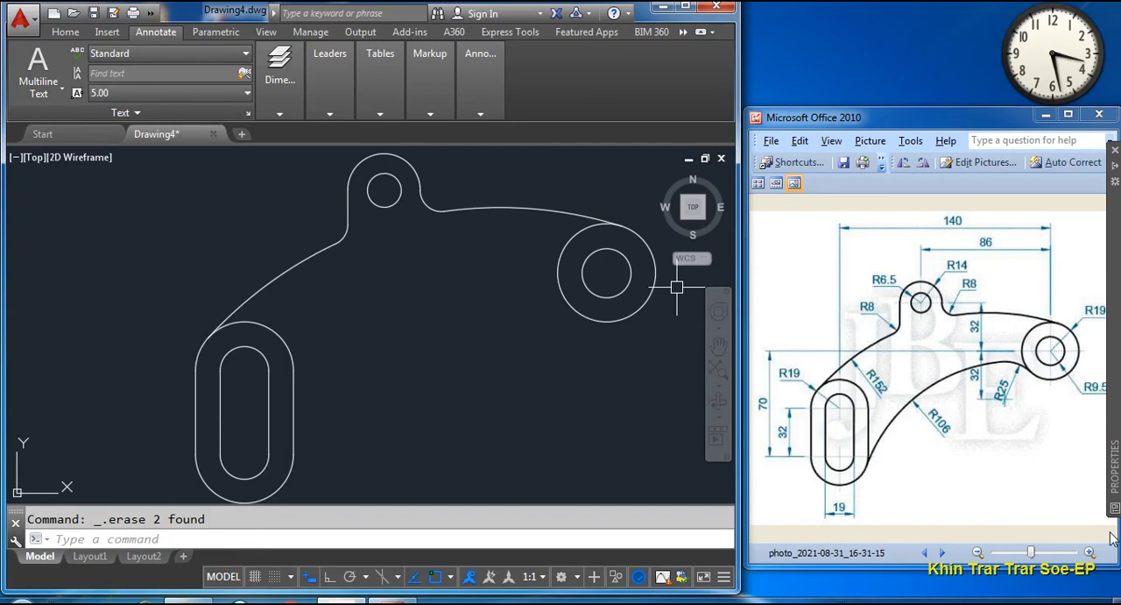
pyautogui.moveTo(1025, 454)
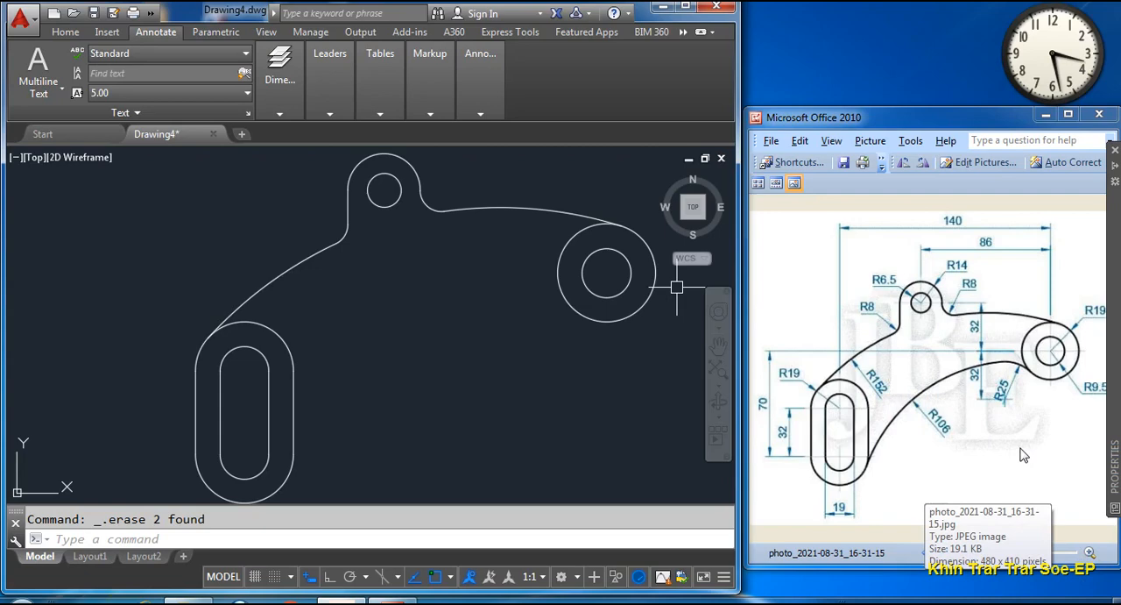
pyautogui.moveTo(1005, 401)
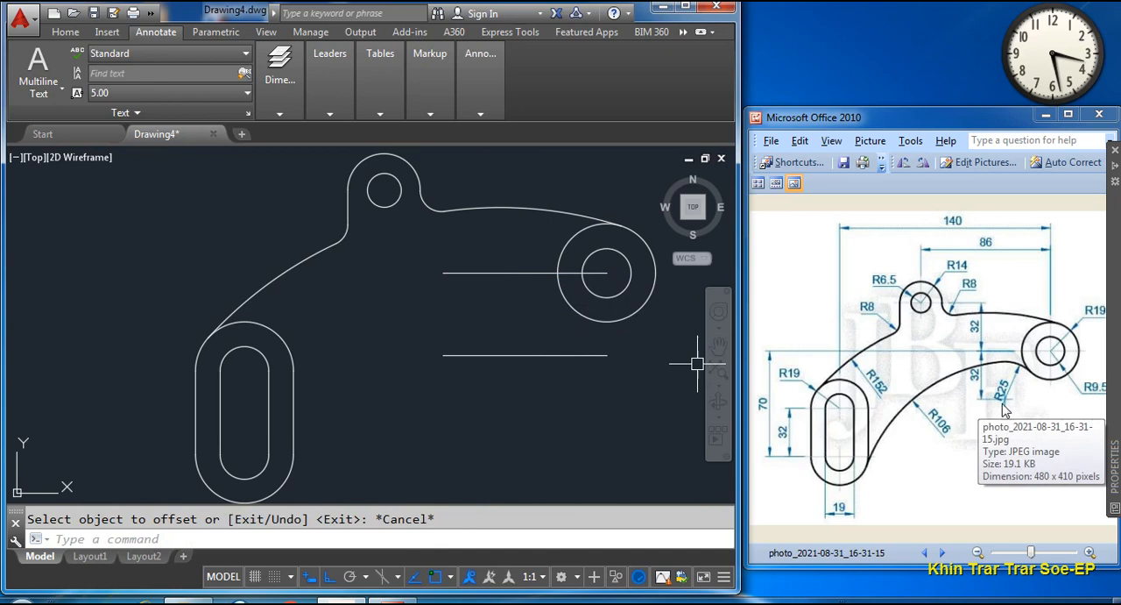
pyautogui.moveTo(1039, 375)
pyautogui.write('1')
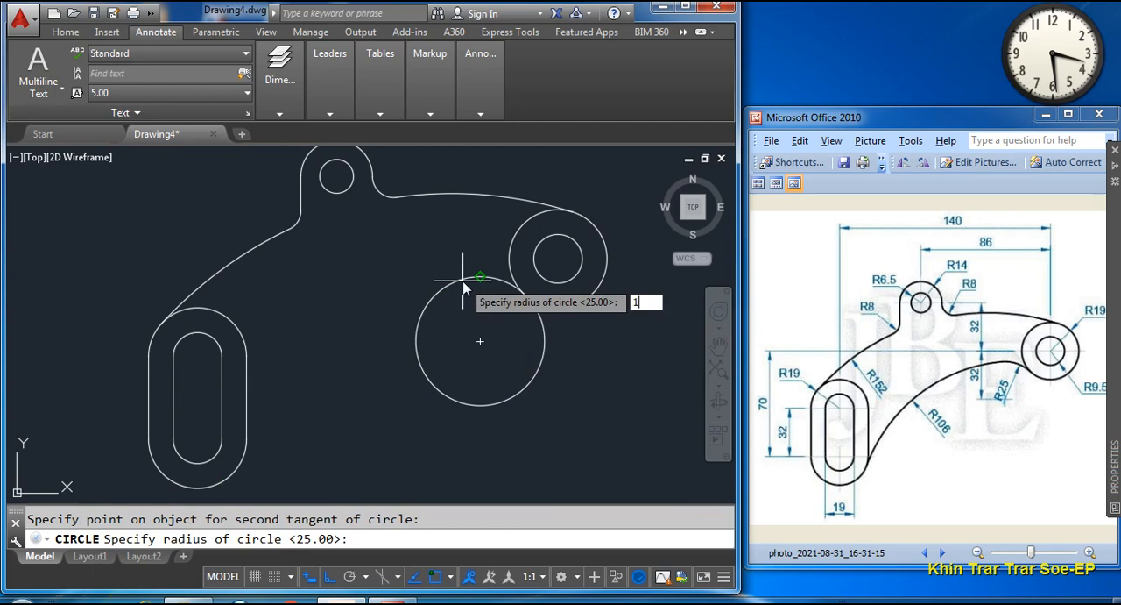
# - Draw an R106 circle tangent to the slot end and the R25 circle
pyautogui.write('06')
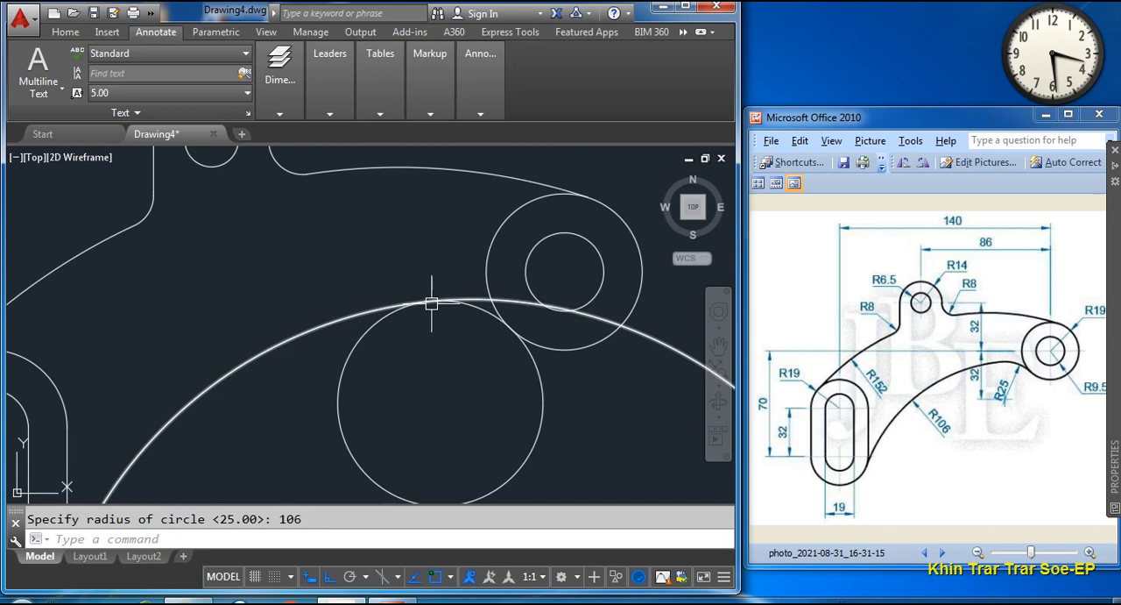
pyautogui.write('TR')
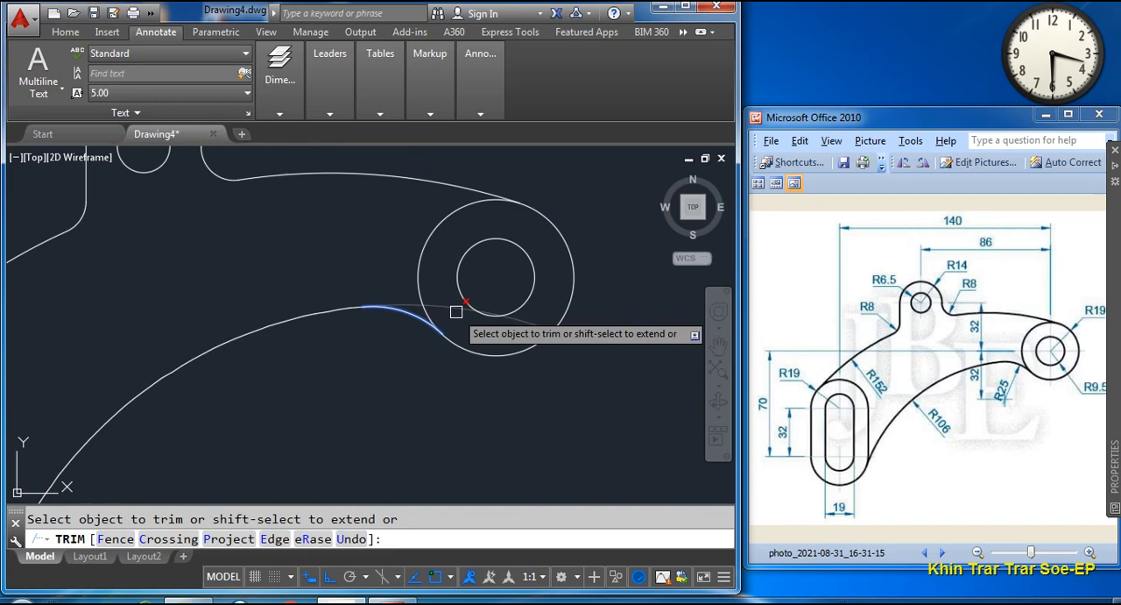
# - Trim the R106 and R25 circles into a smooth lower edge between slot and right boss
pyautogui.press('Escape')
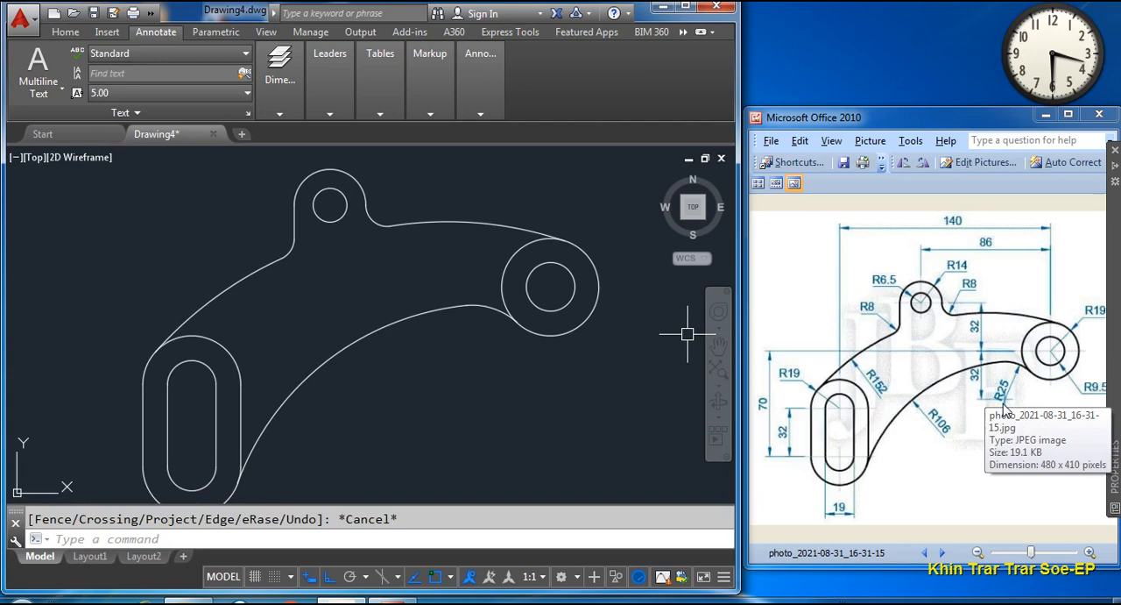